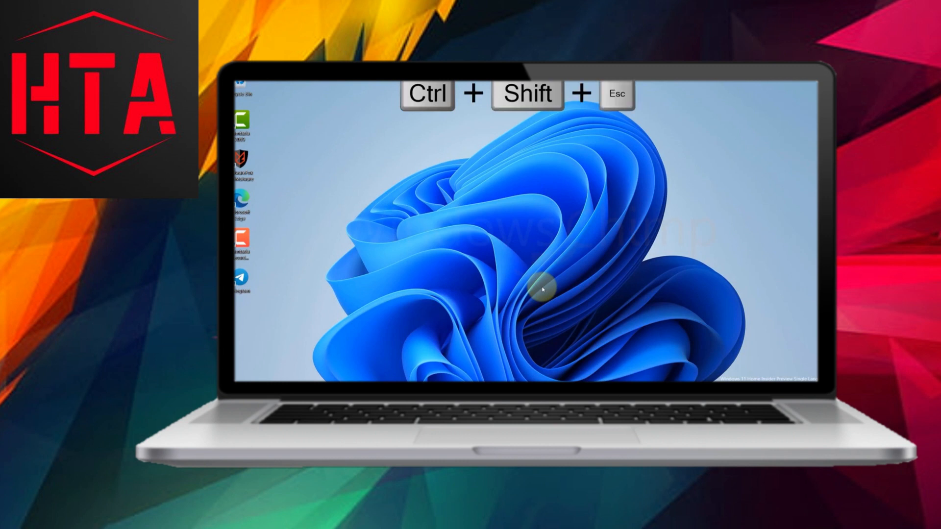
# Bring up Task Manager with the Ctrl+Shift+Esc shortcut
pyautogui.press('ctrl+shift+esc')
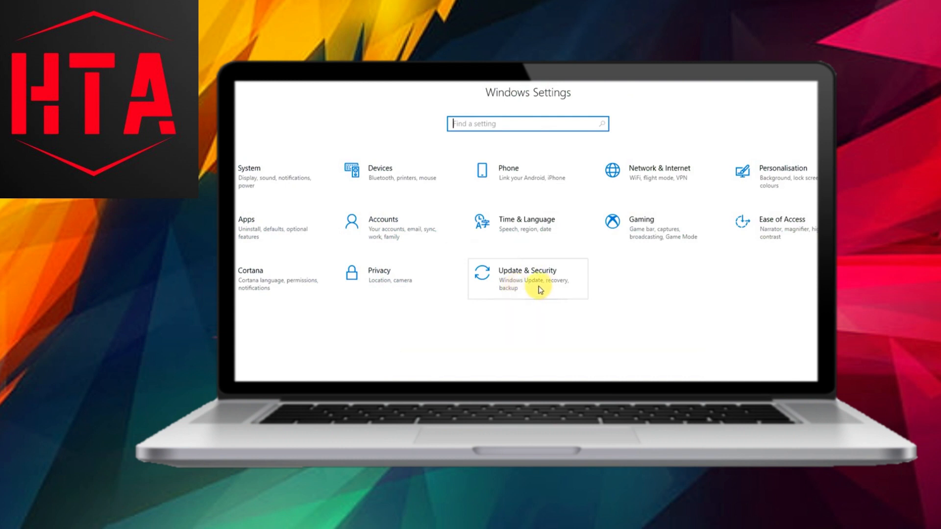
# Check for new Windows updates on the Update & Security page
pyautogui.click(538, 288)
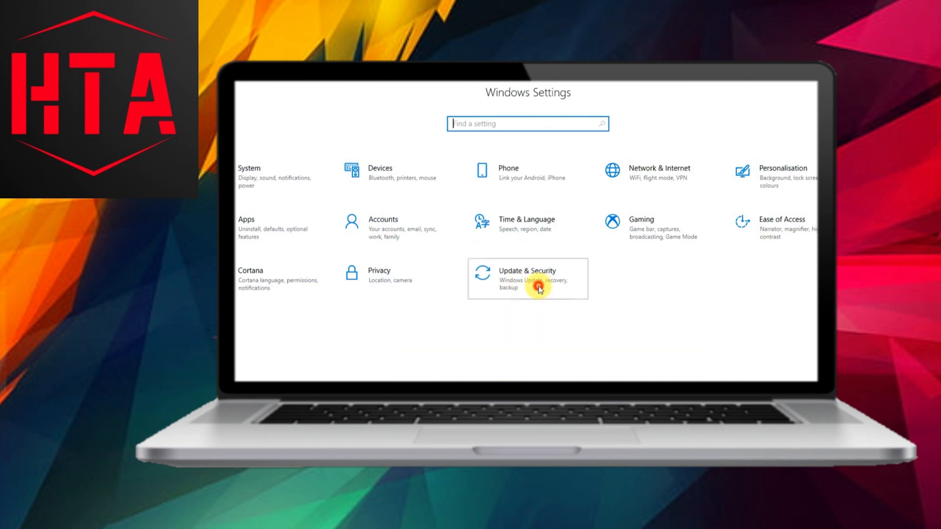
pyautogui.click(528, 278)
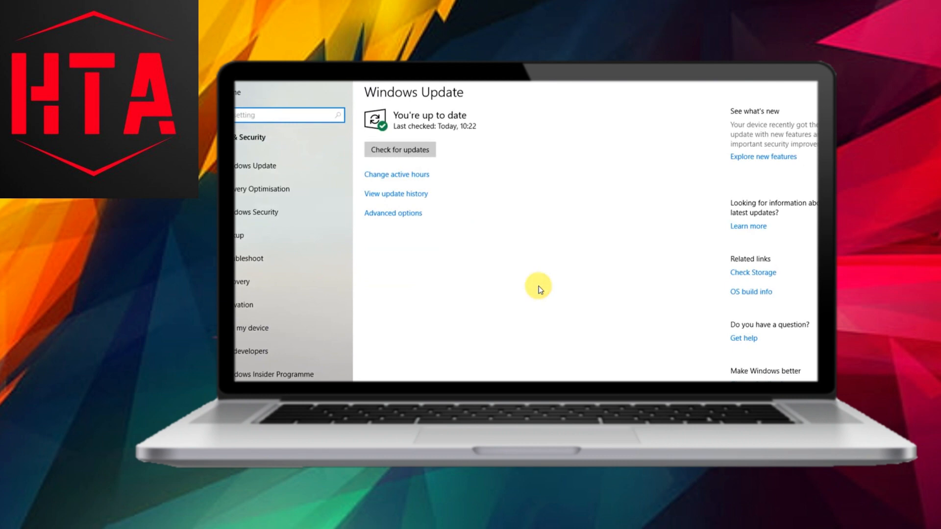
pyautogui.moveTo(399, 149)
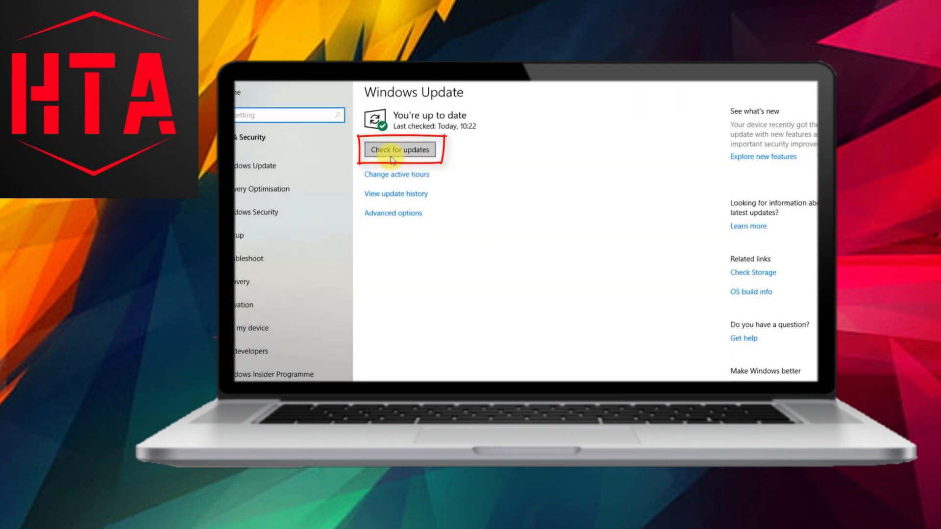
pyautogui.click(399, 149)
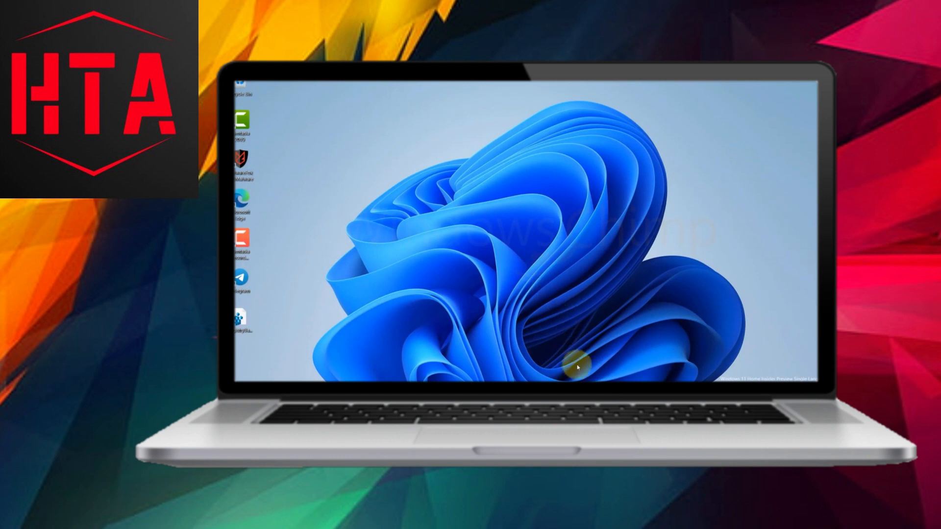
# Reopen Settings with Win+I and go to Accounts > Family & other users
pyautogui.press('win+i')
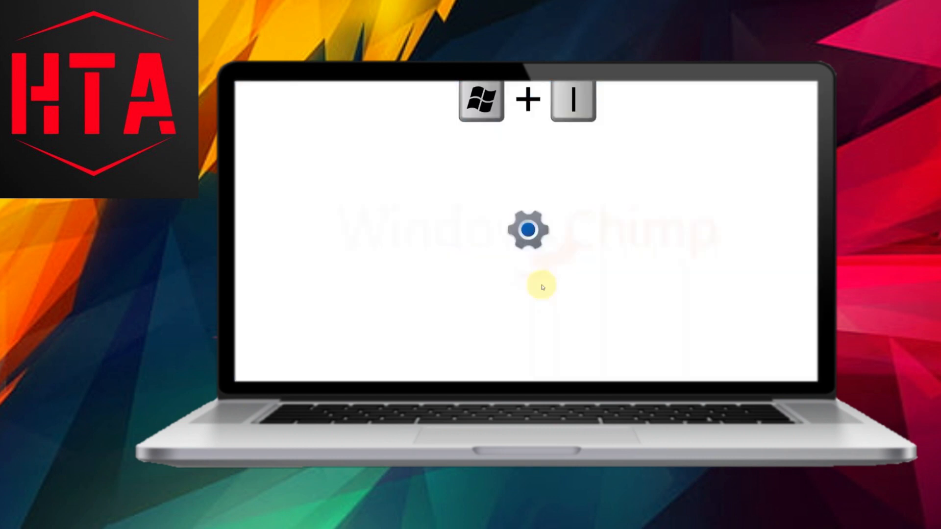
pyautogui.press('Win+I')
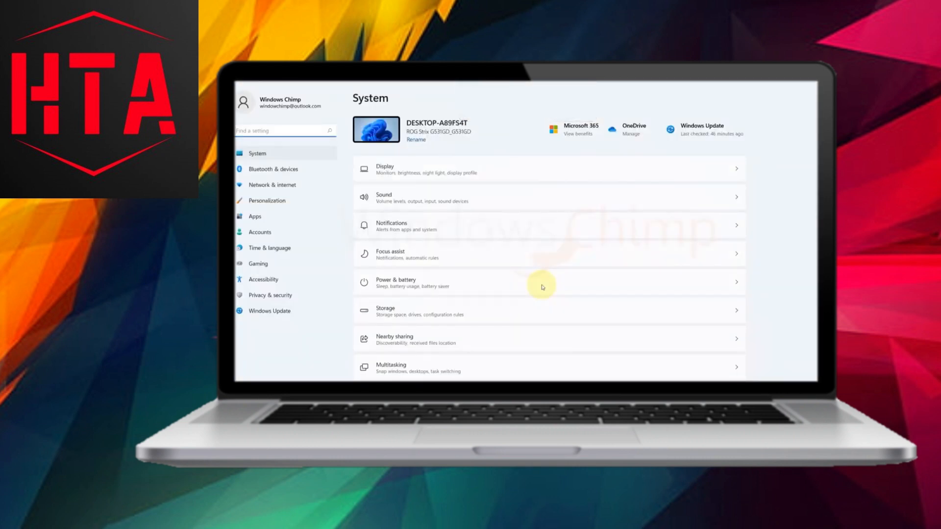
pyautogui.click(259, 232)
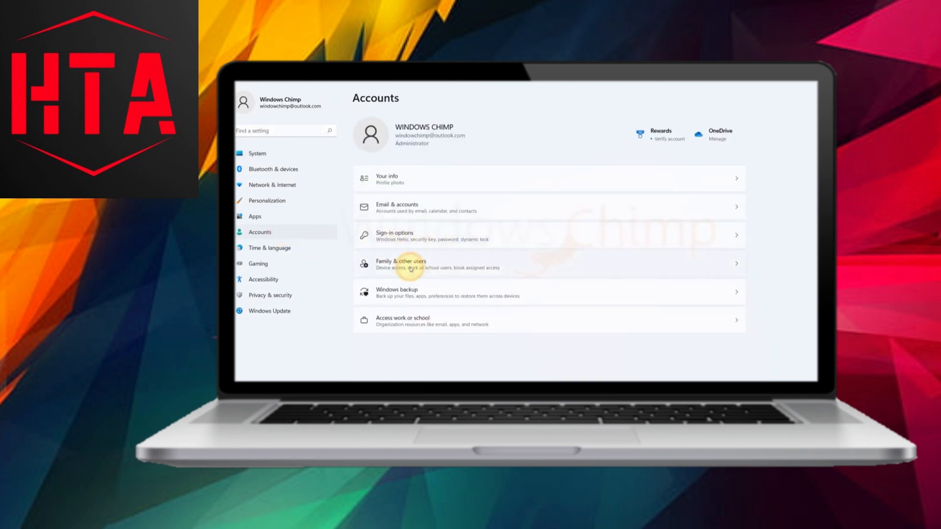
pyautogui.click(401, 264)
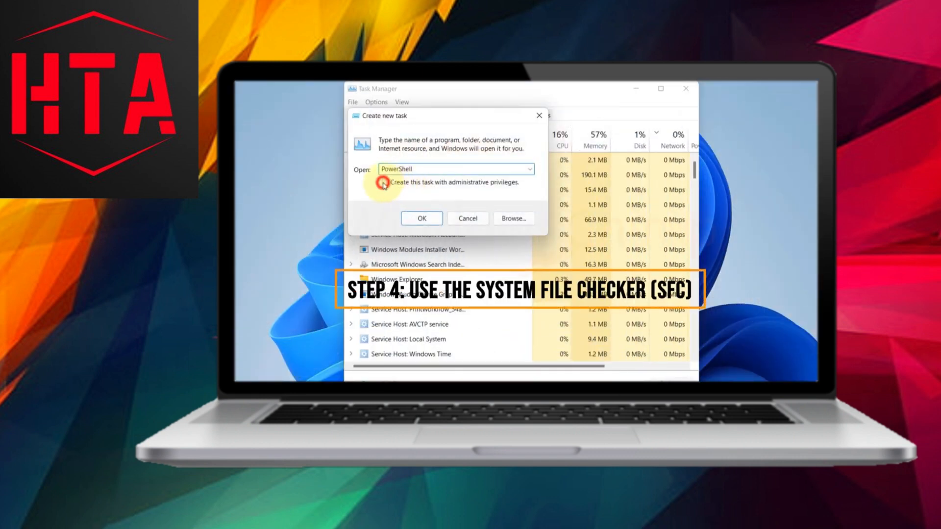
# Confirm the PowerShell task with administrative privileges enabled
pyautogui.click(384, 183)
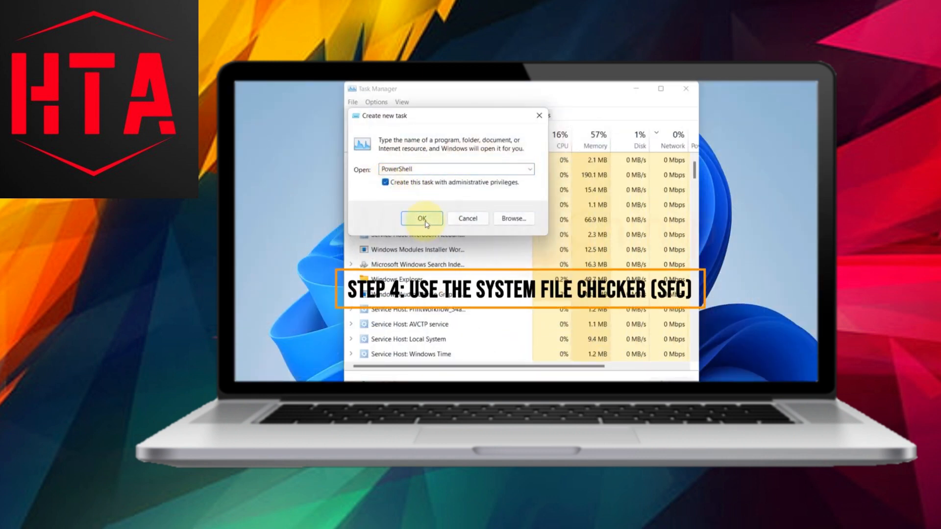
pyautogui.click(422, 218)
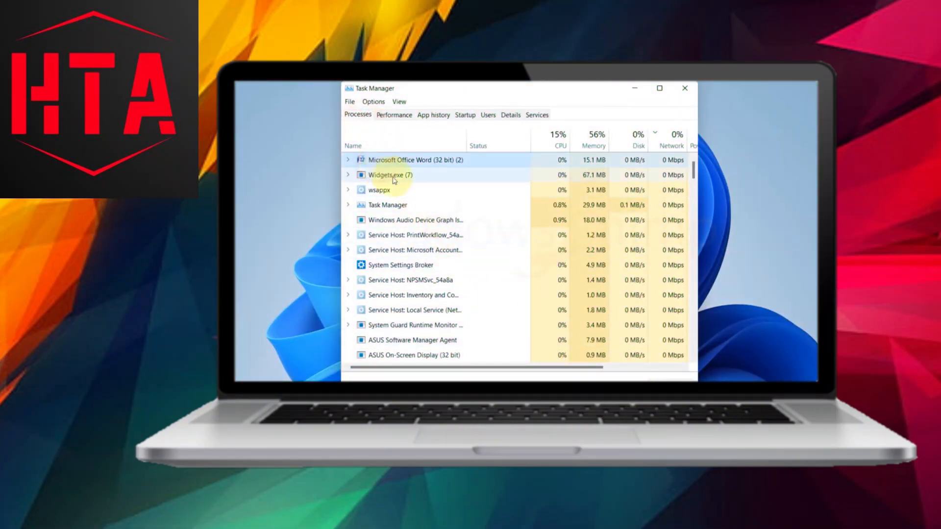
pyautogui.click(685, 89)
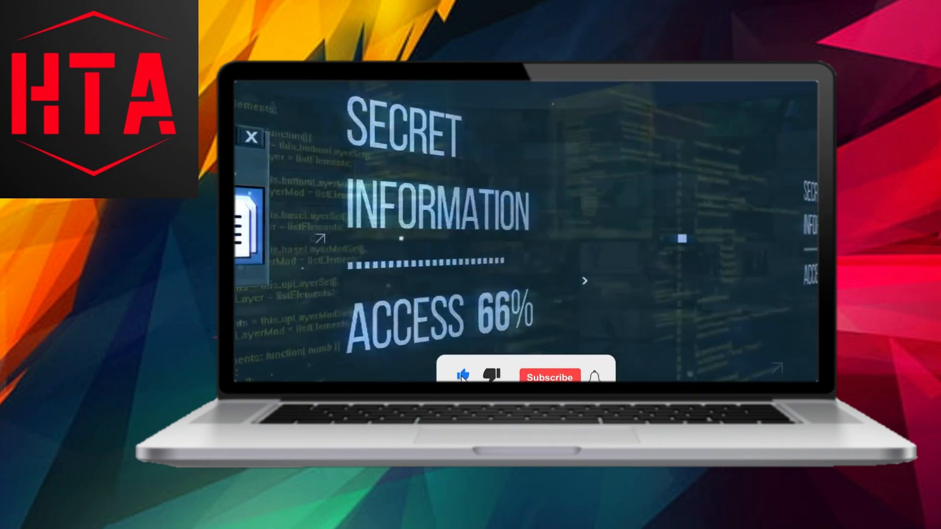
pyautogui.click(549, 377)
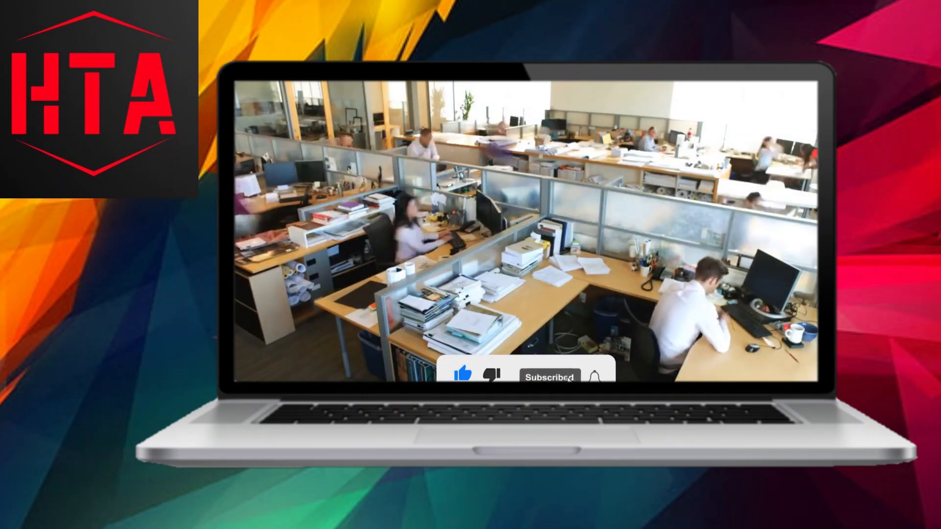